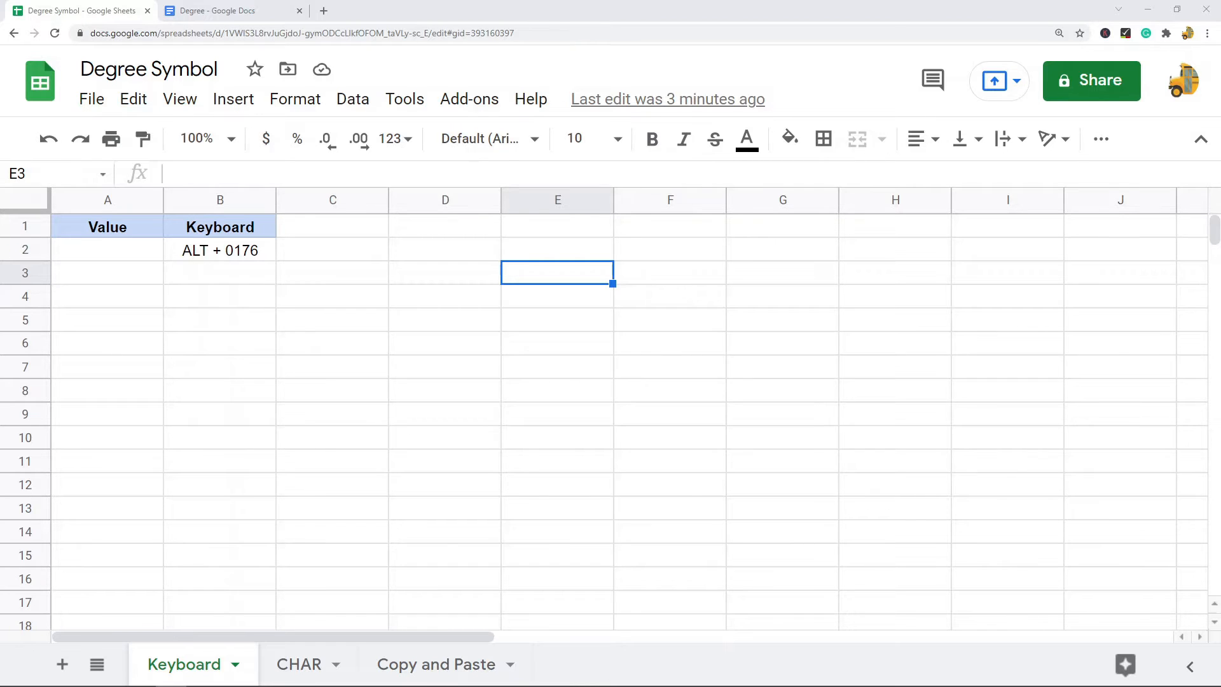
{"action": "mouse_move", "coordinate": [159, 394]}
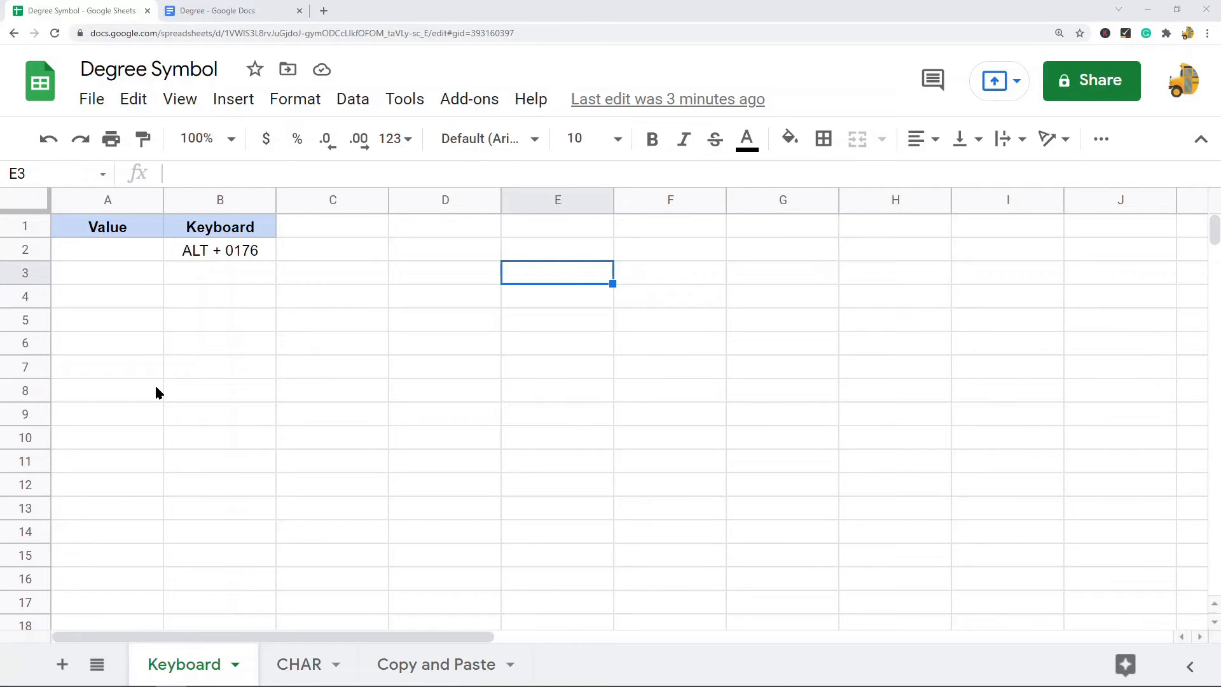
{"action": "mouse_move", "coordinate": [127, 350]}
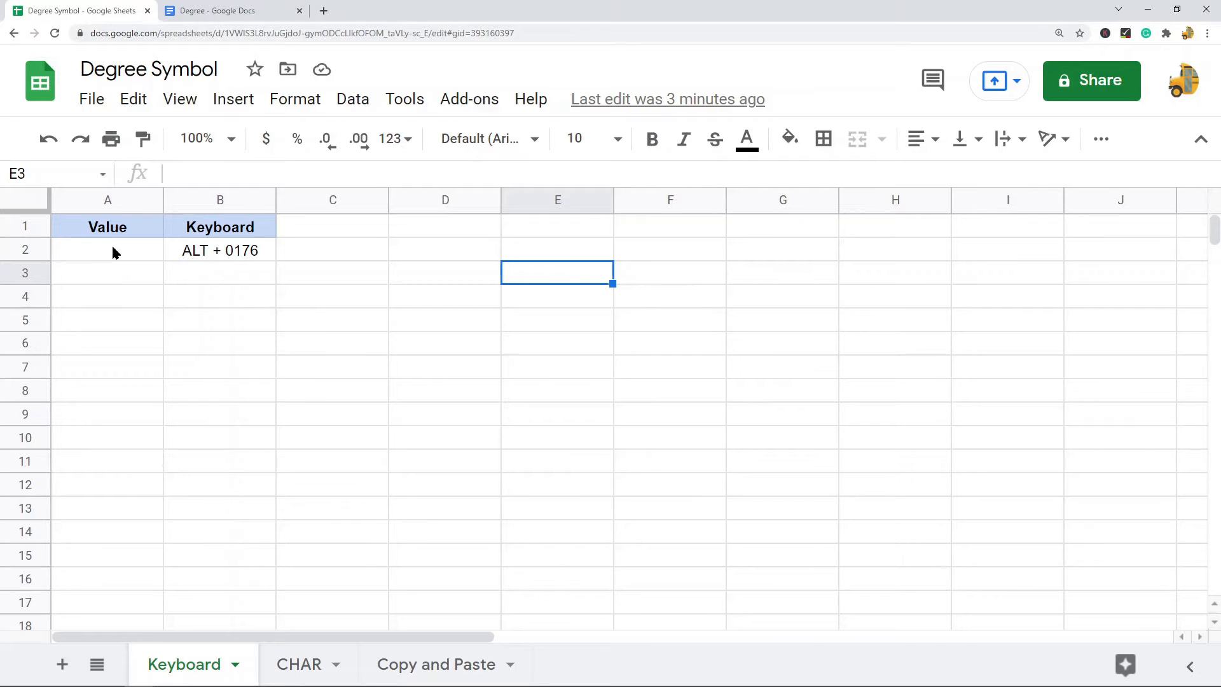
Enter ° in A2 with Alt+0176 and select the degree symbols in A2:A9.
{"action": "left_click", "coordinate": [107, 250]}
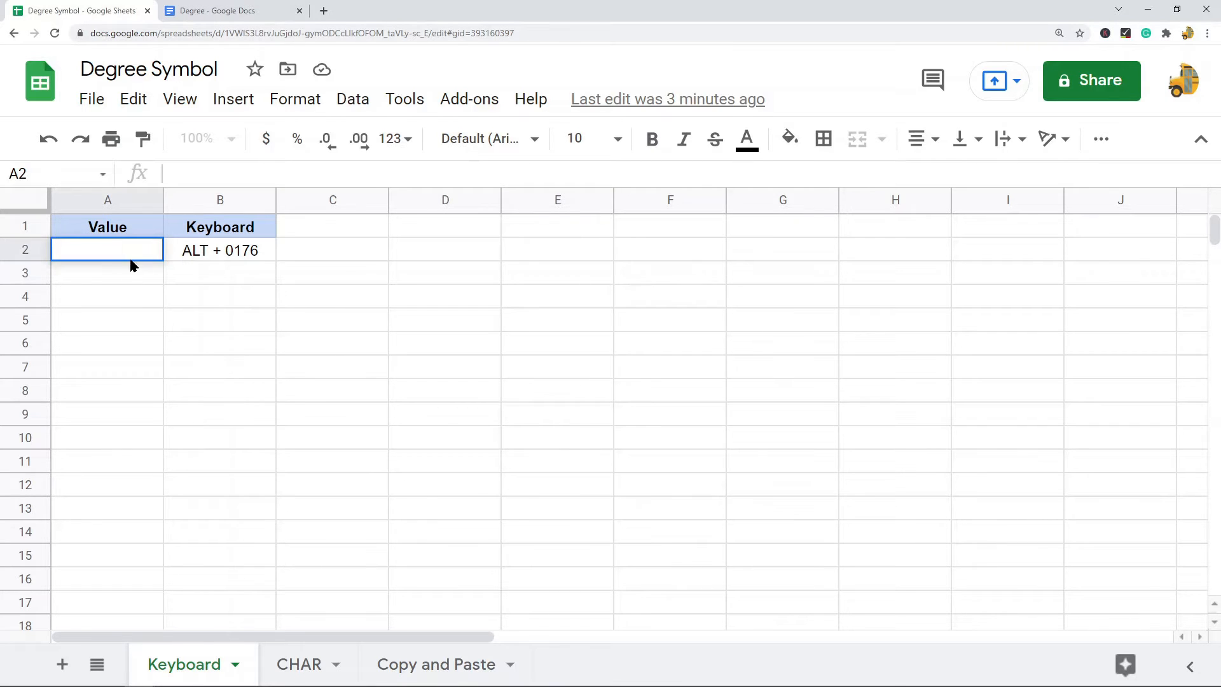
{"action": "double_click", "coordinate": [107, 249]}
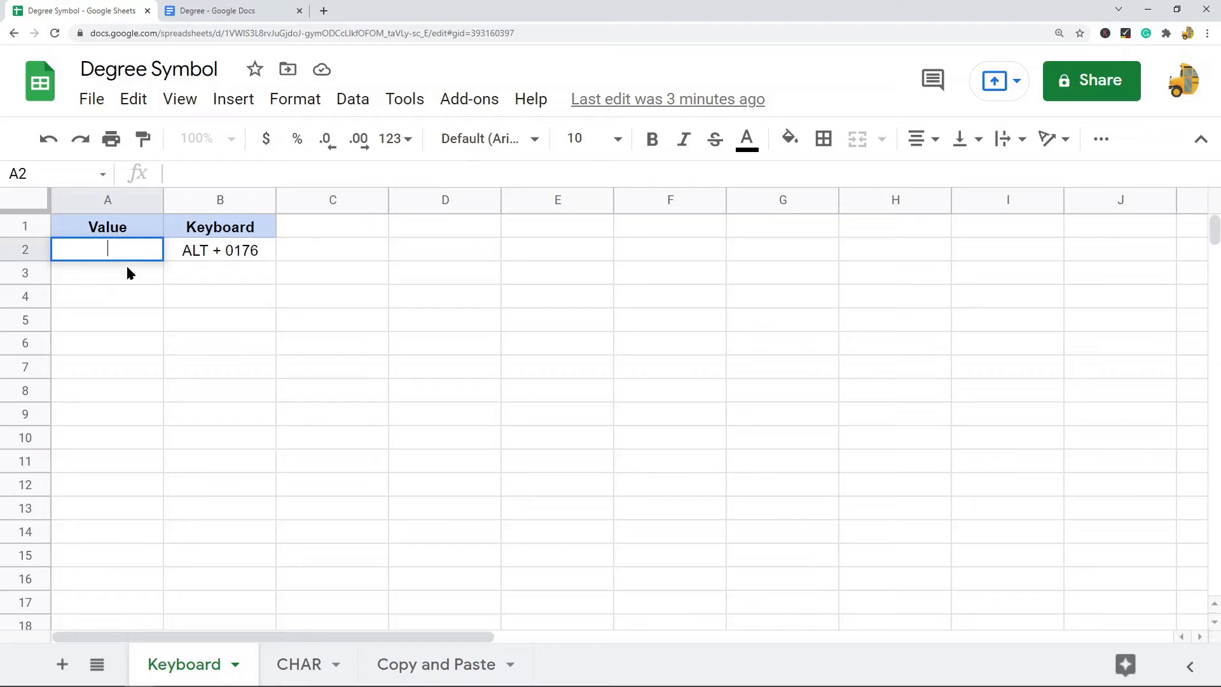
{"action": "mouse_move", "coordinate": [206, 261]}
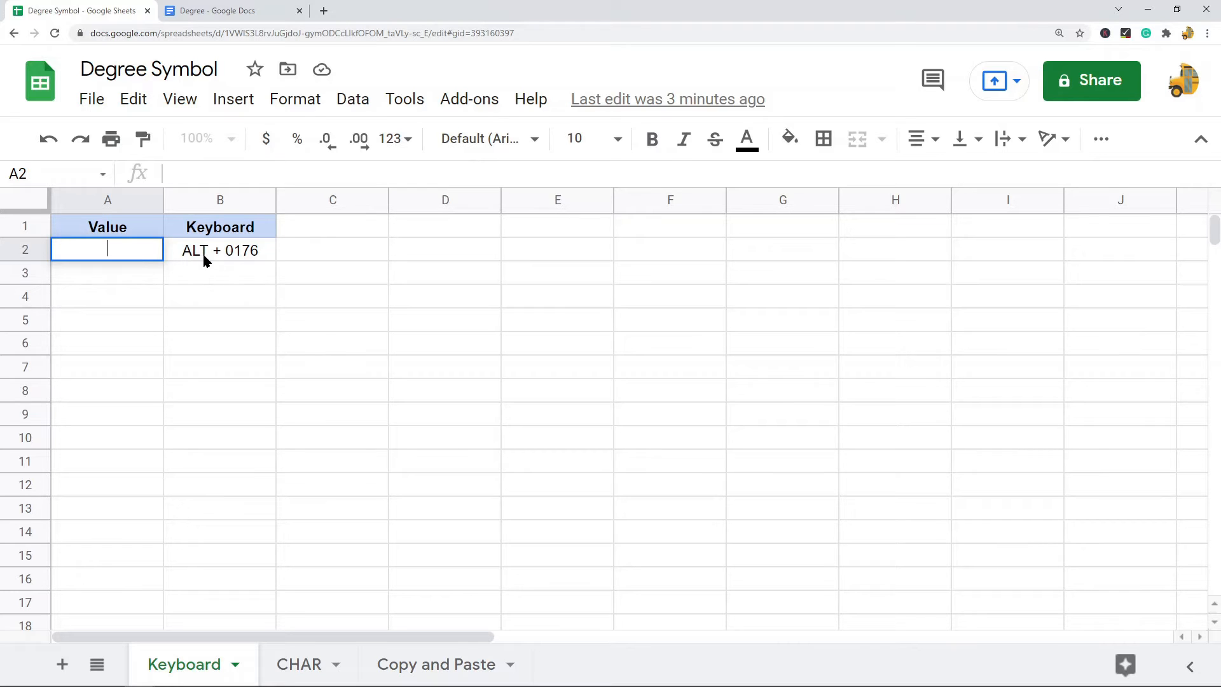
{"action": "mouse_move", "coordinate": [233, 273]}
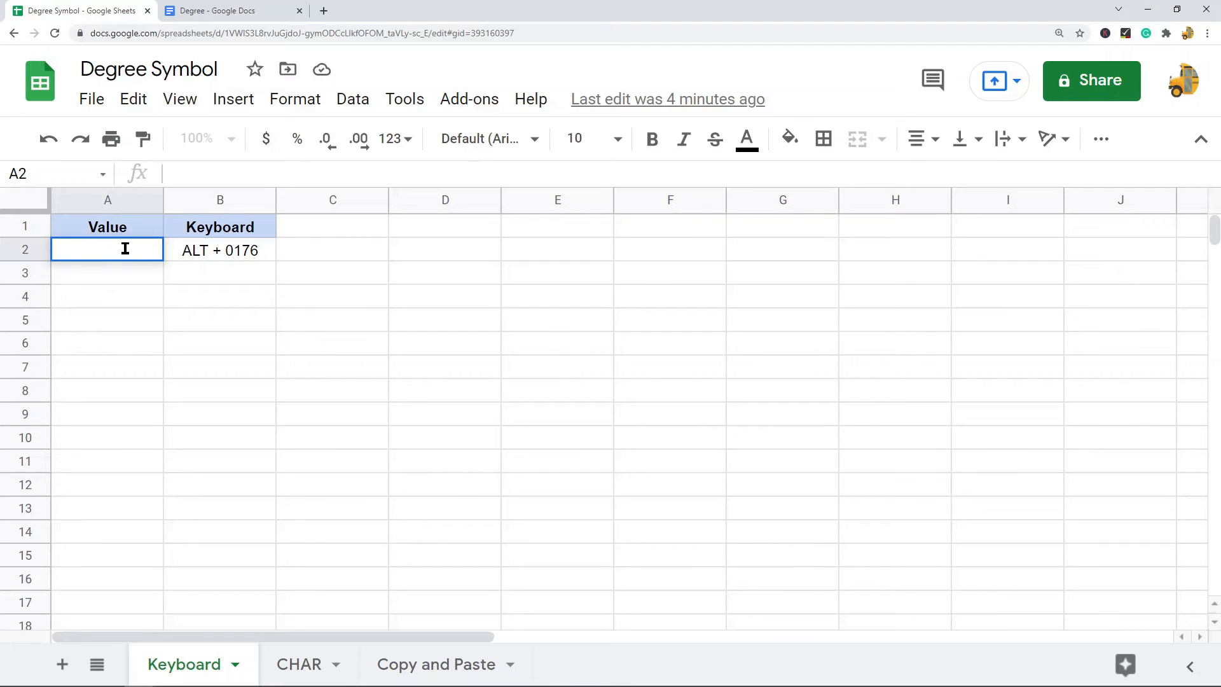
{"action": "type", "text": "°"}
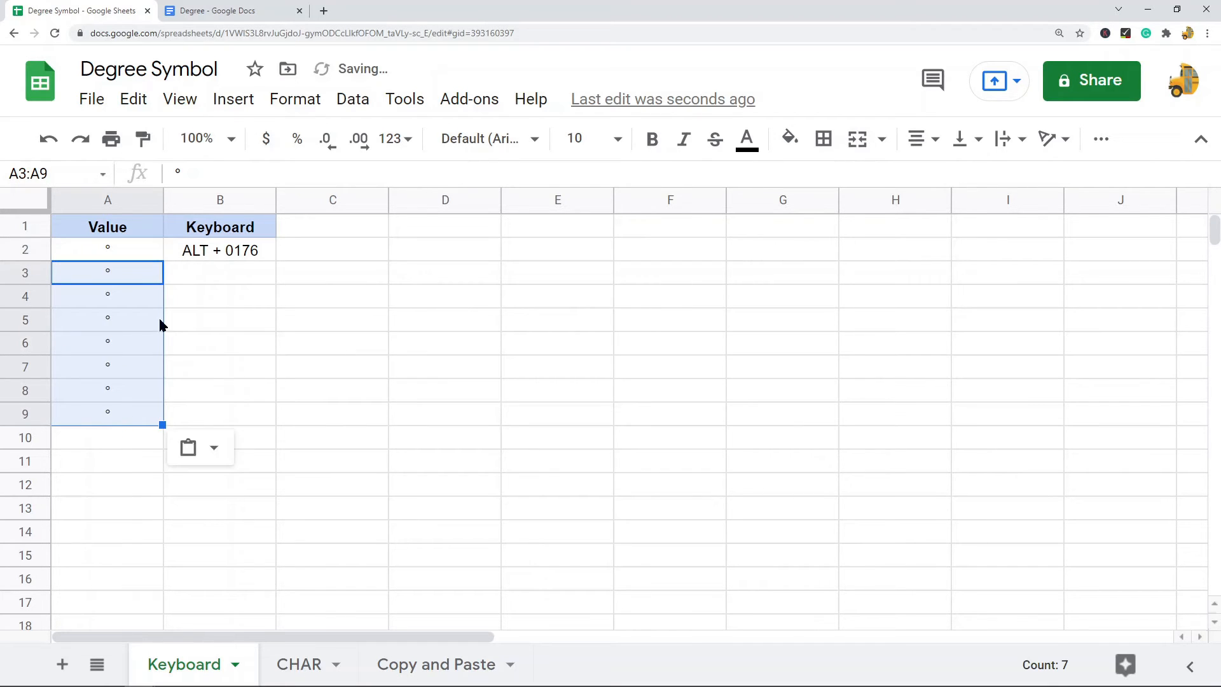
{"action": "left_click", "coordinate": [107, 248]}
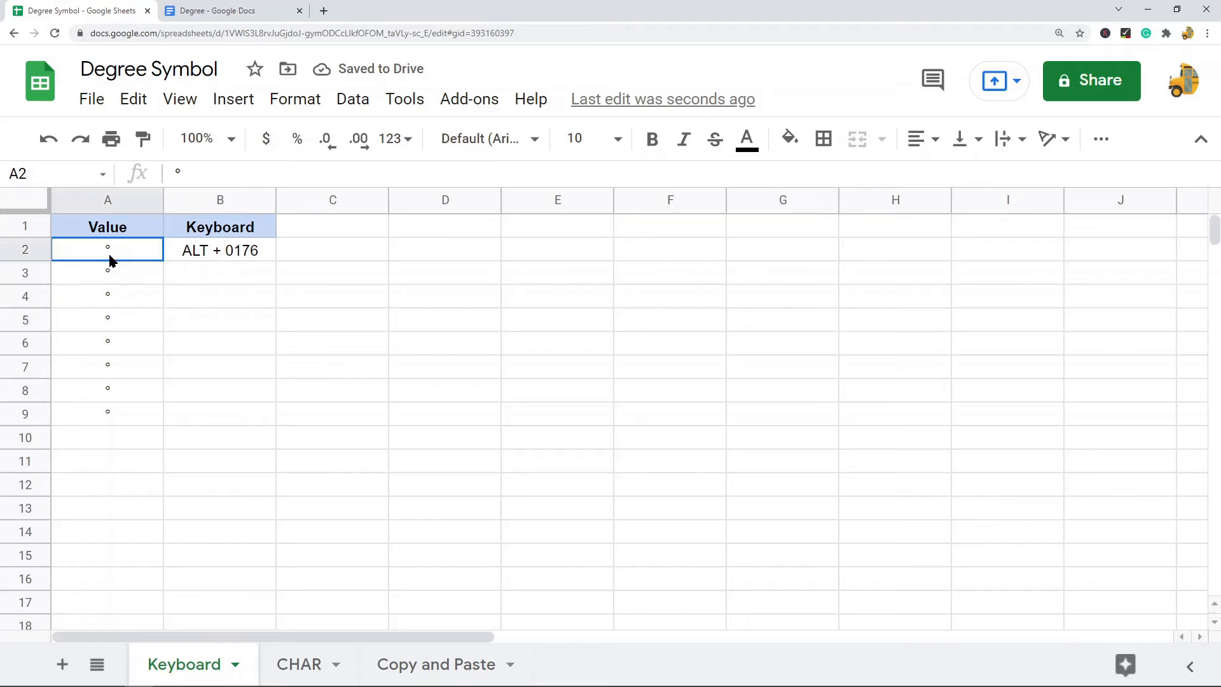
{"action": "left_click_drag", "start_coordinate": [107, 250], "coordinate": [107, 412]}
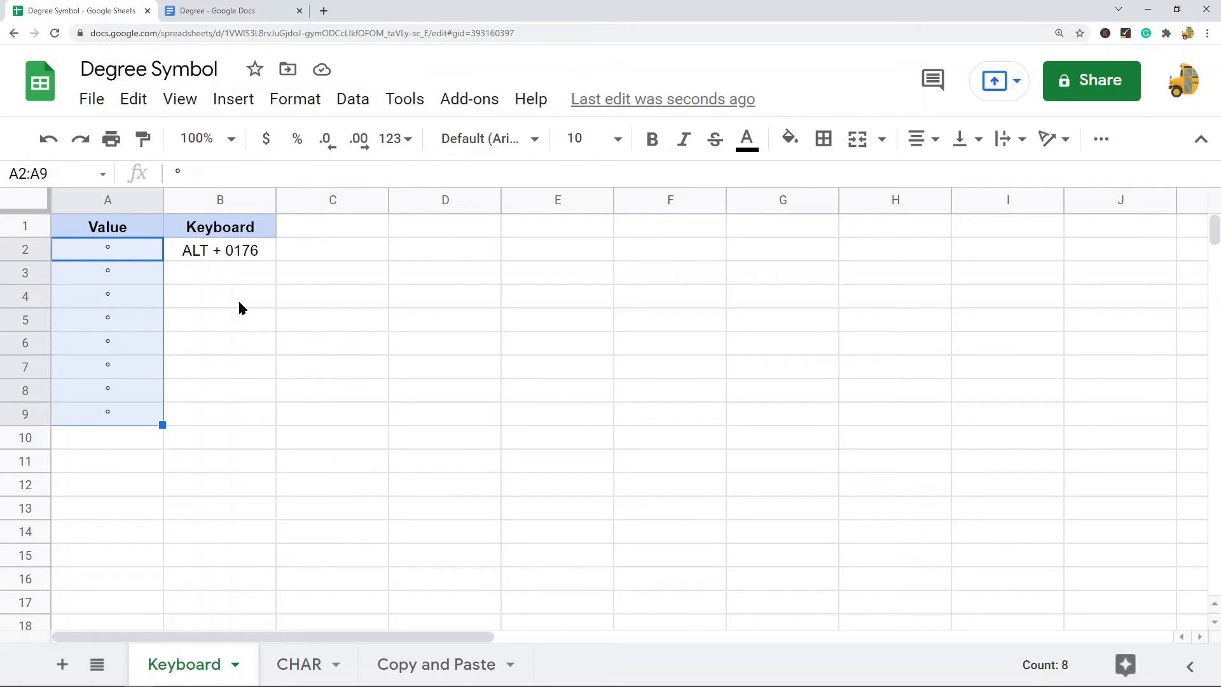
{"action": "mouse_move", "coordinate": [373, 288]}
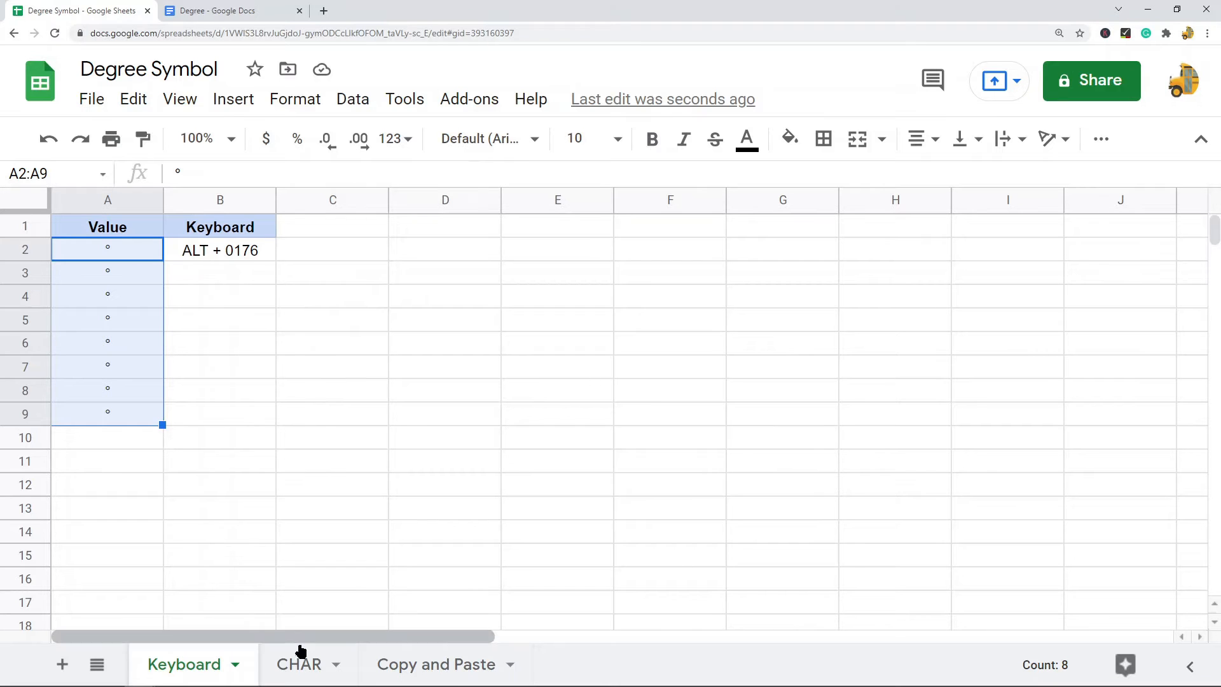
On the CHAR sheet, enter =CHAR(176) in A2 to produce a degree symbol.
{"action": "left_click", "coordinate": [299, 664]}
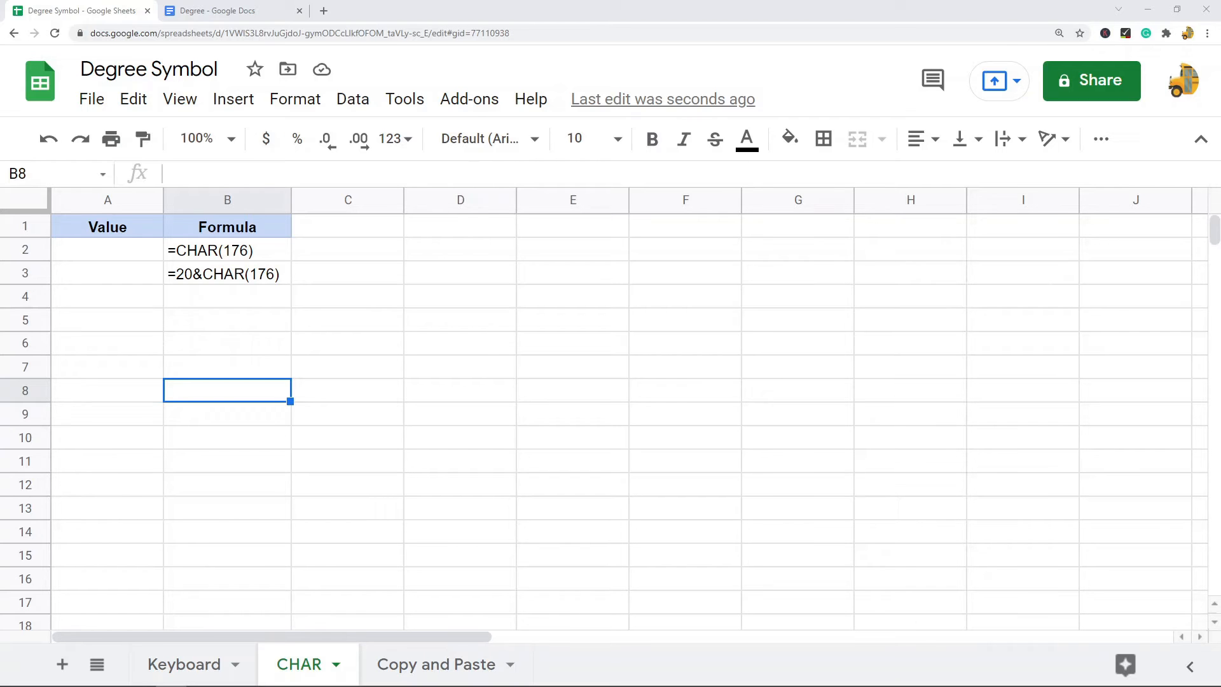
{"action": "mouse_move", "coordinate": [154, 253]}
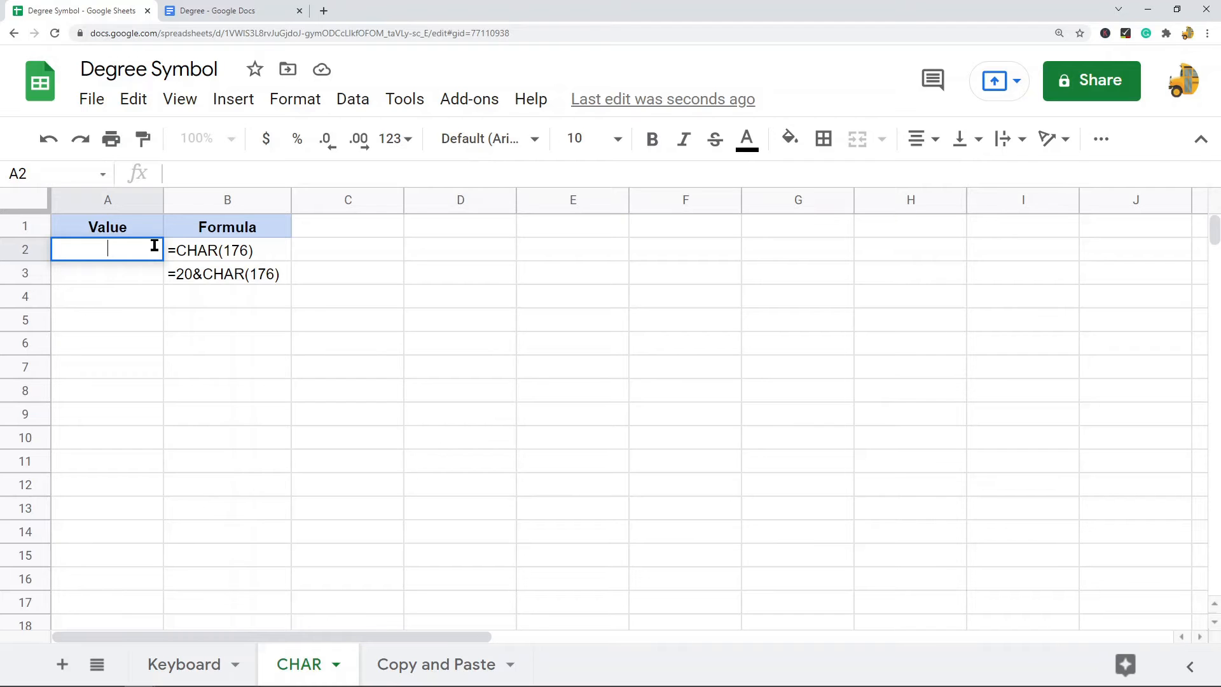
{"action": "type", "text": "="}
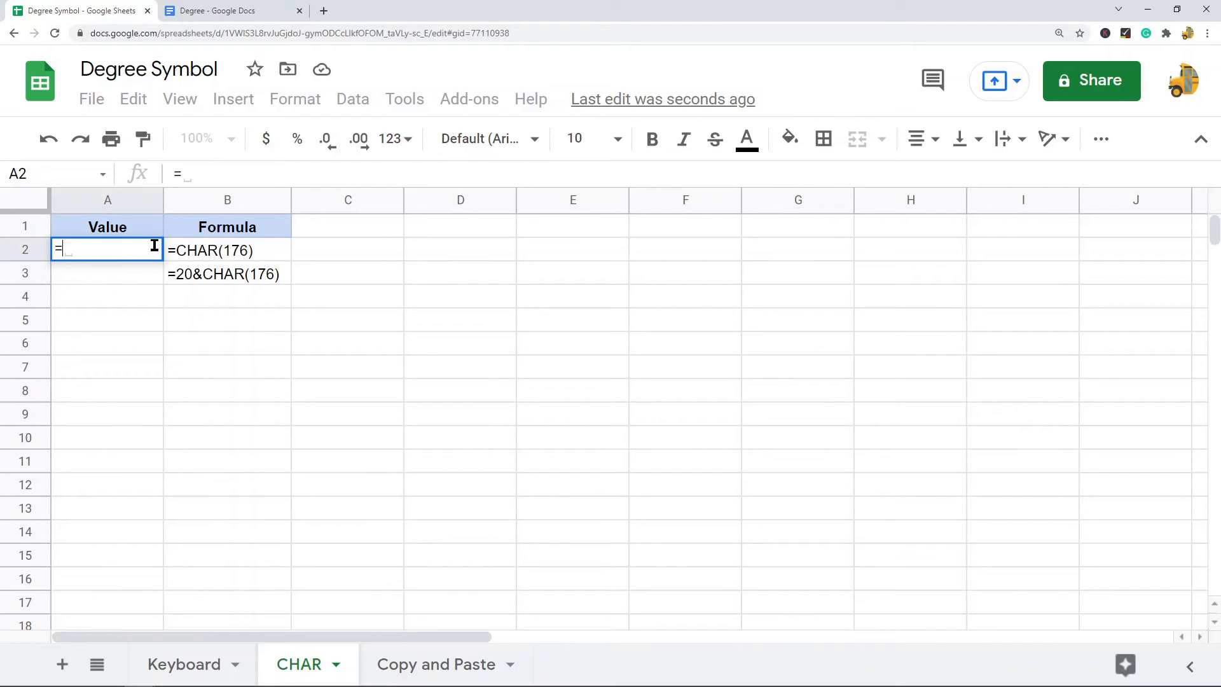
{"action": "type", "text": "CHAR("}
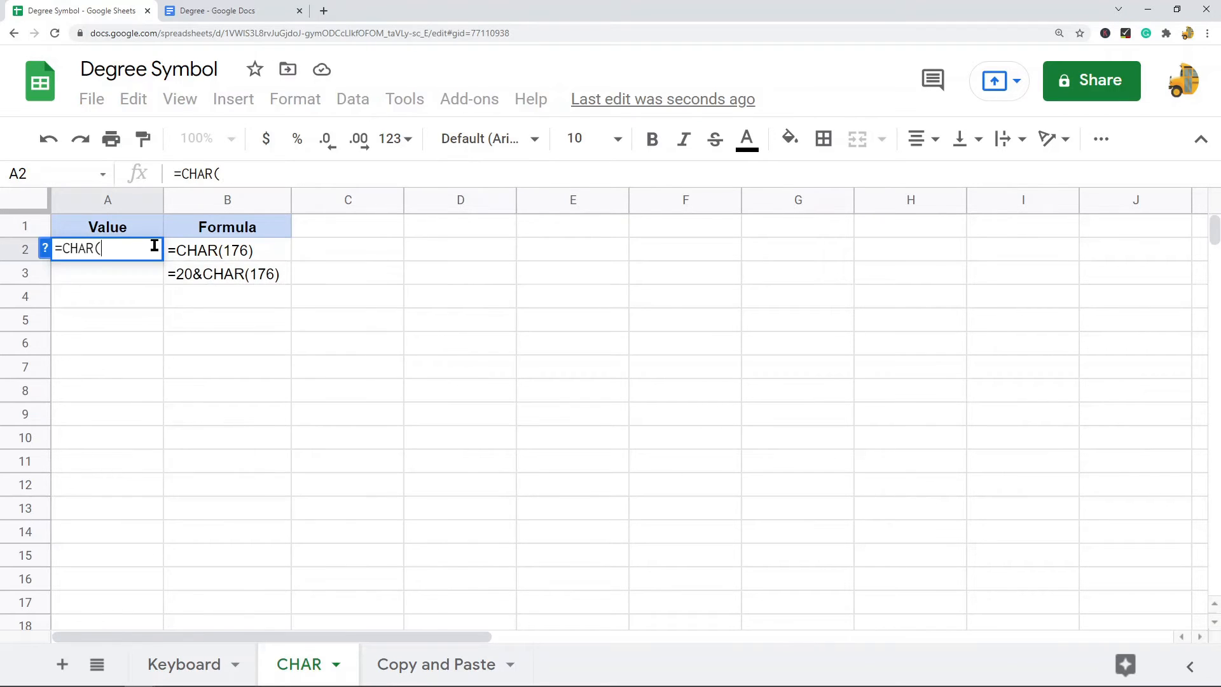
{"action": "type", "text": "176"}
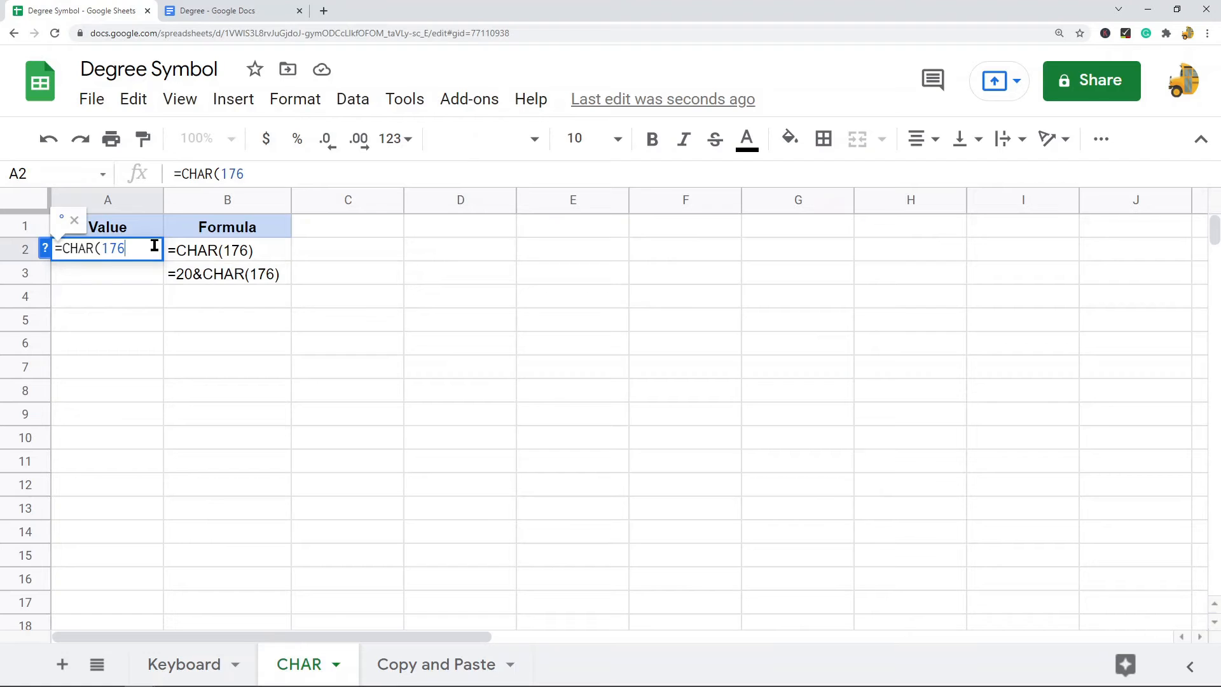
{"action": "key", "text": "Enter"}
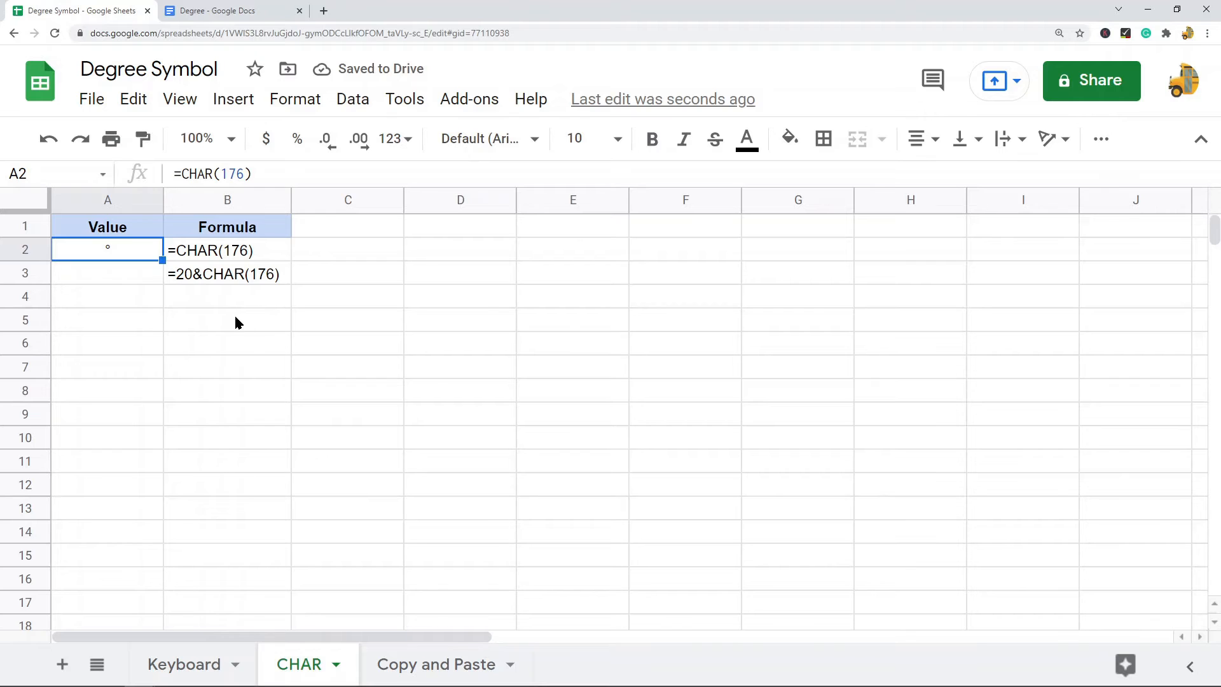
{"action": "left_click", "coordinate": [107, 273]}
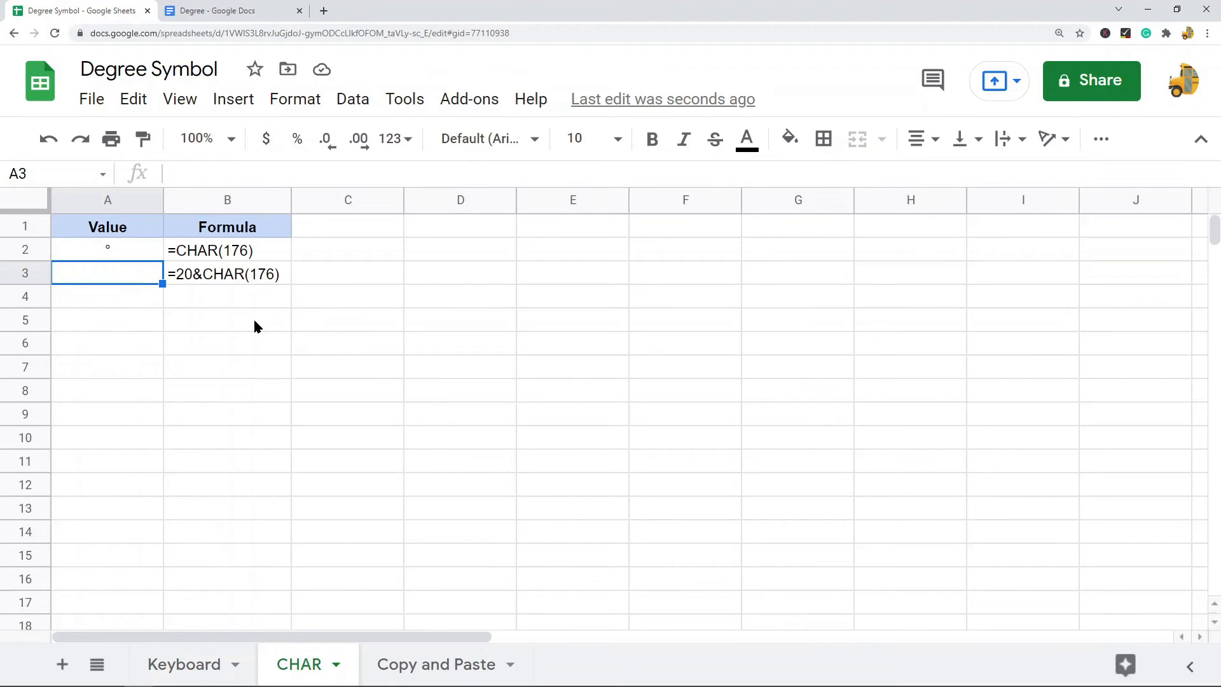
{"action": "mouse_move", "coordinate": [306, 346]}
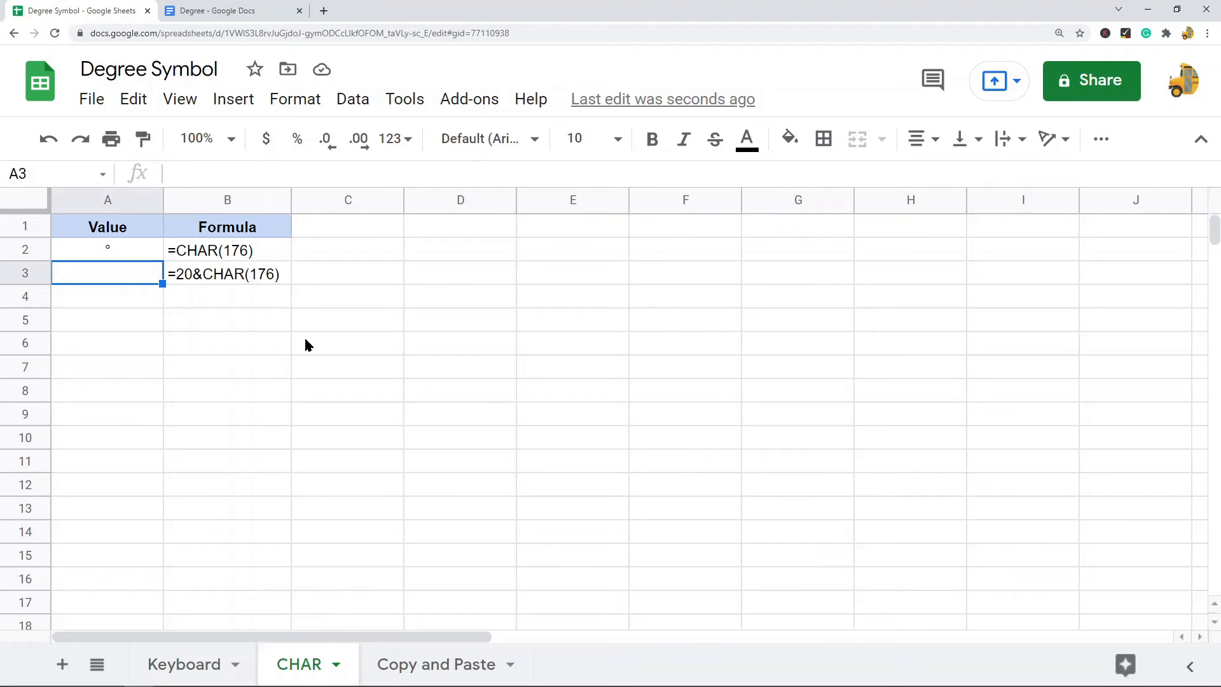
Enter =20&CHAR(176) in A3, fixing the #NAME? error, so it shows 20°.
{"action": "type", "text": "="}
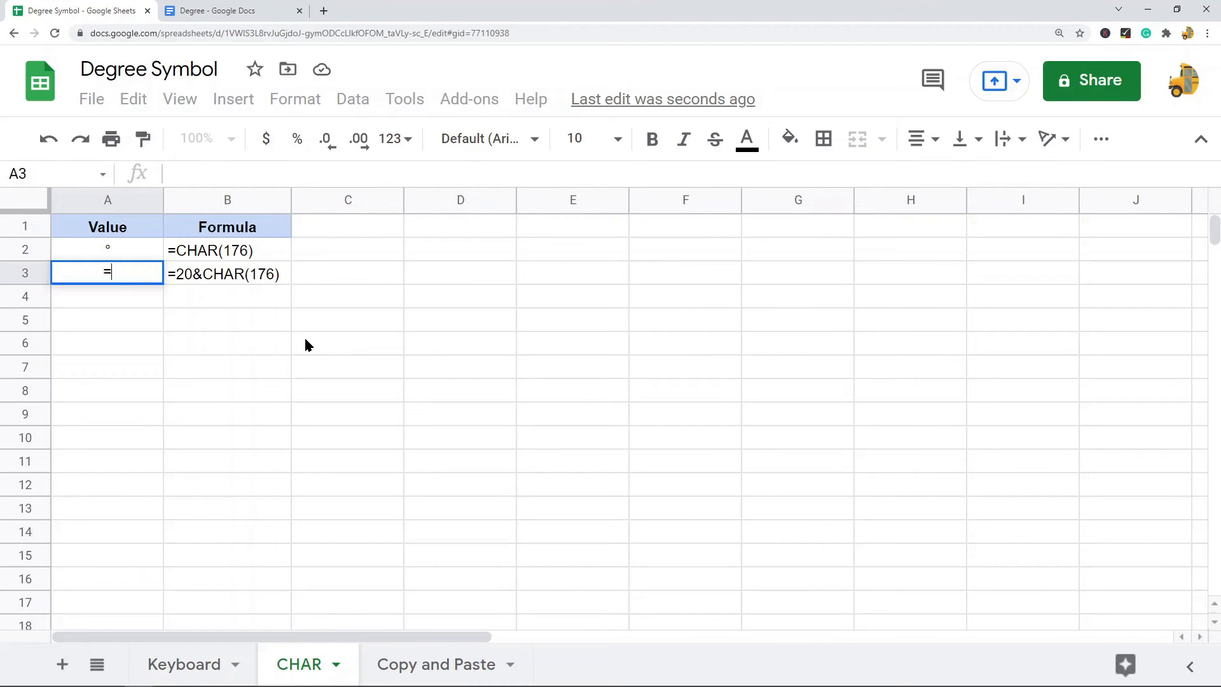
{"action": "type", "text": "20"}
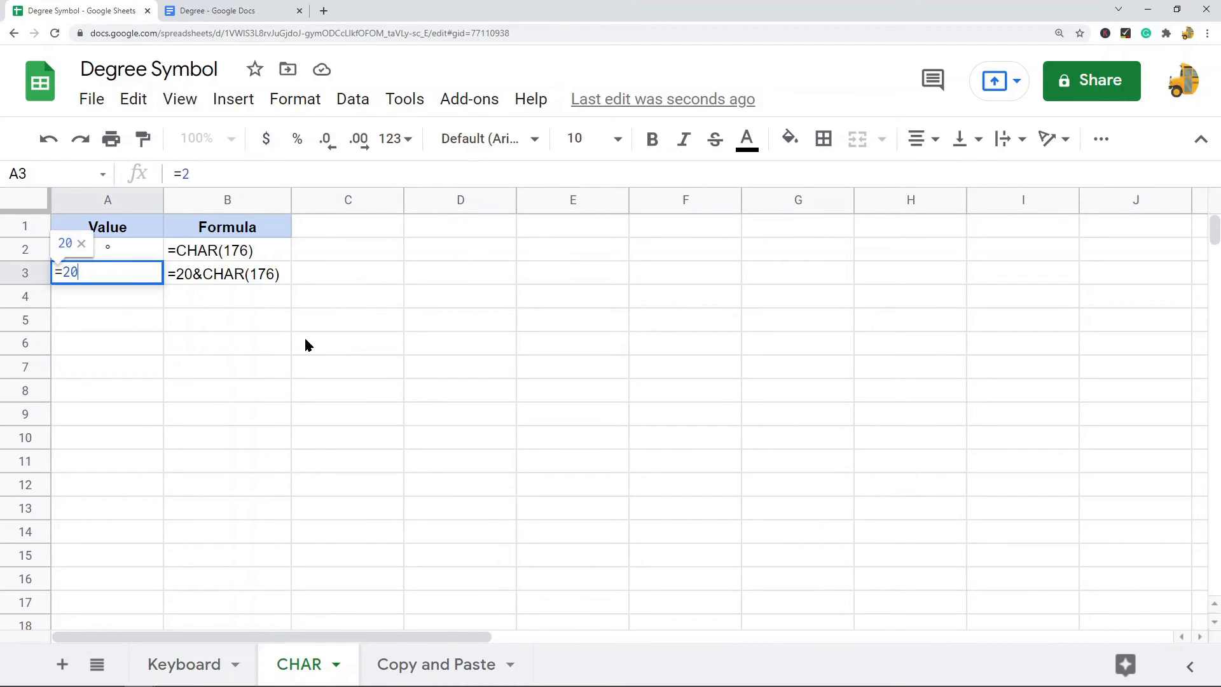
{"action": "type", "text": "&CH"}
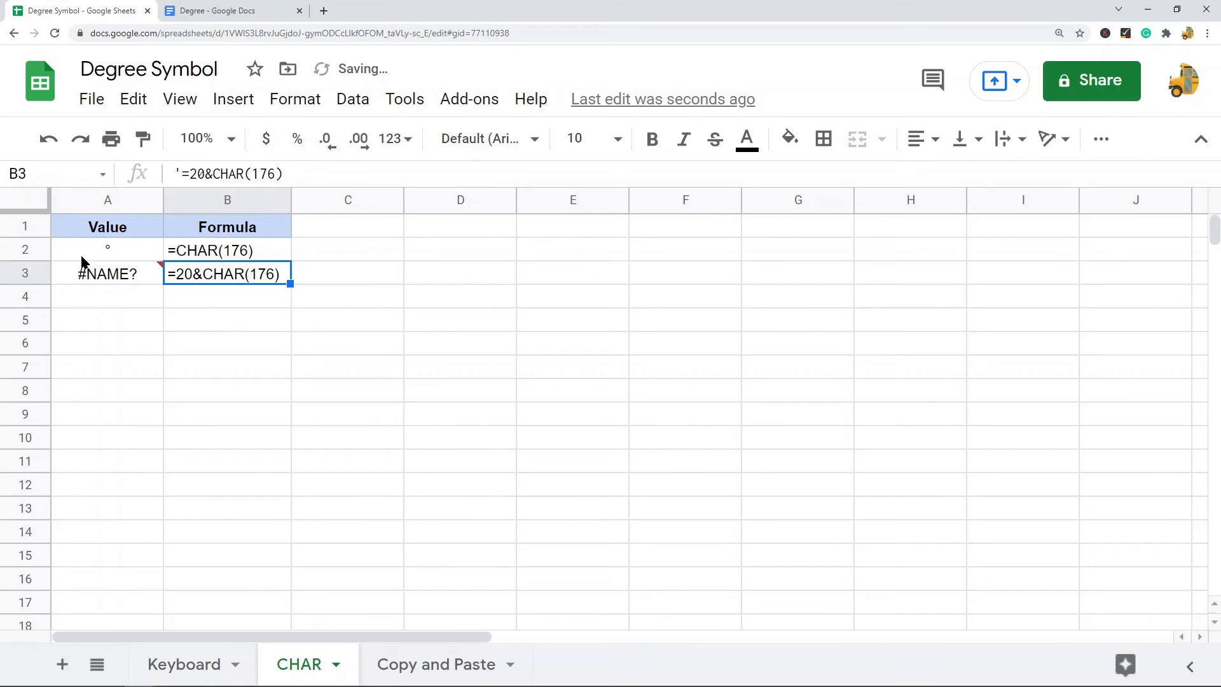
{"action": "left_click", "coordinate": [107, 273]}
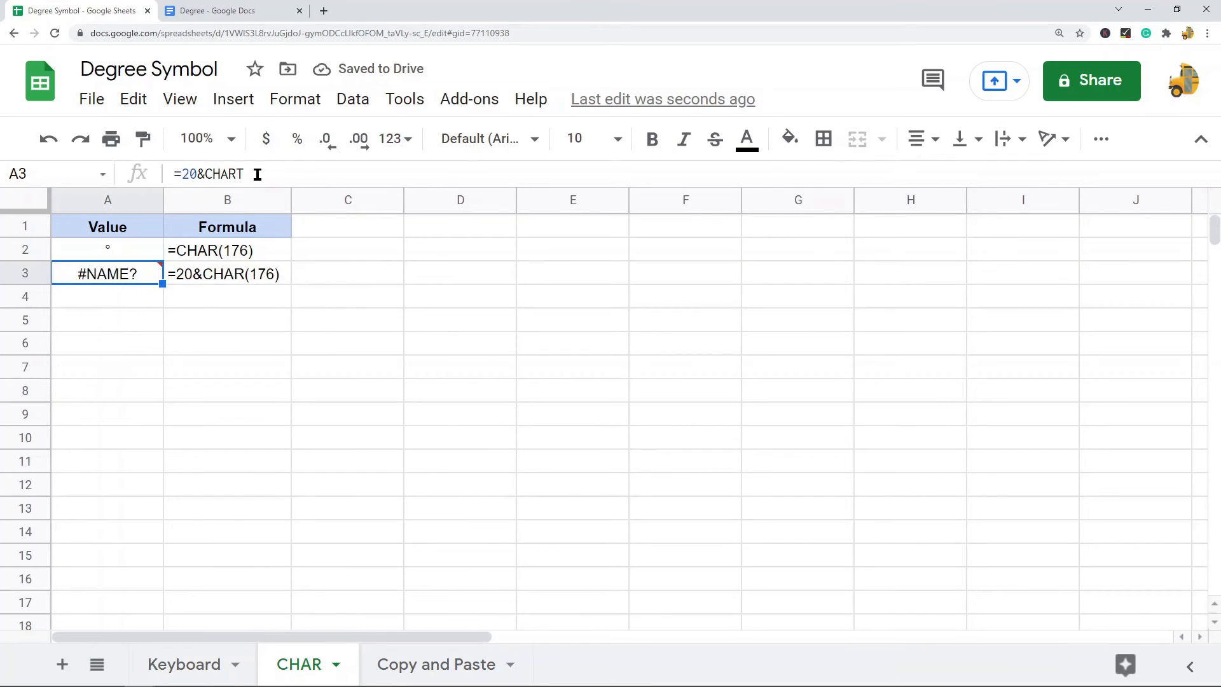
{"action": "type", "text": "("}
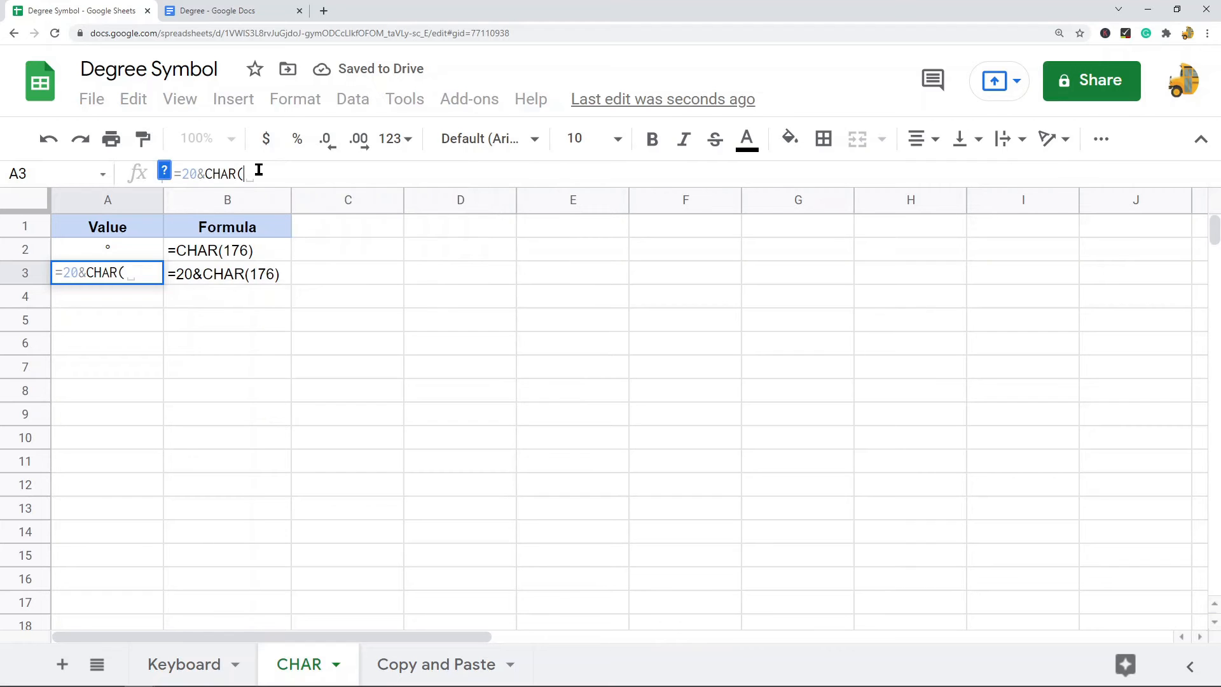
{"action": "type", "text": "176"}
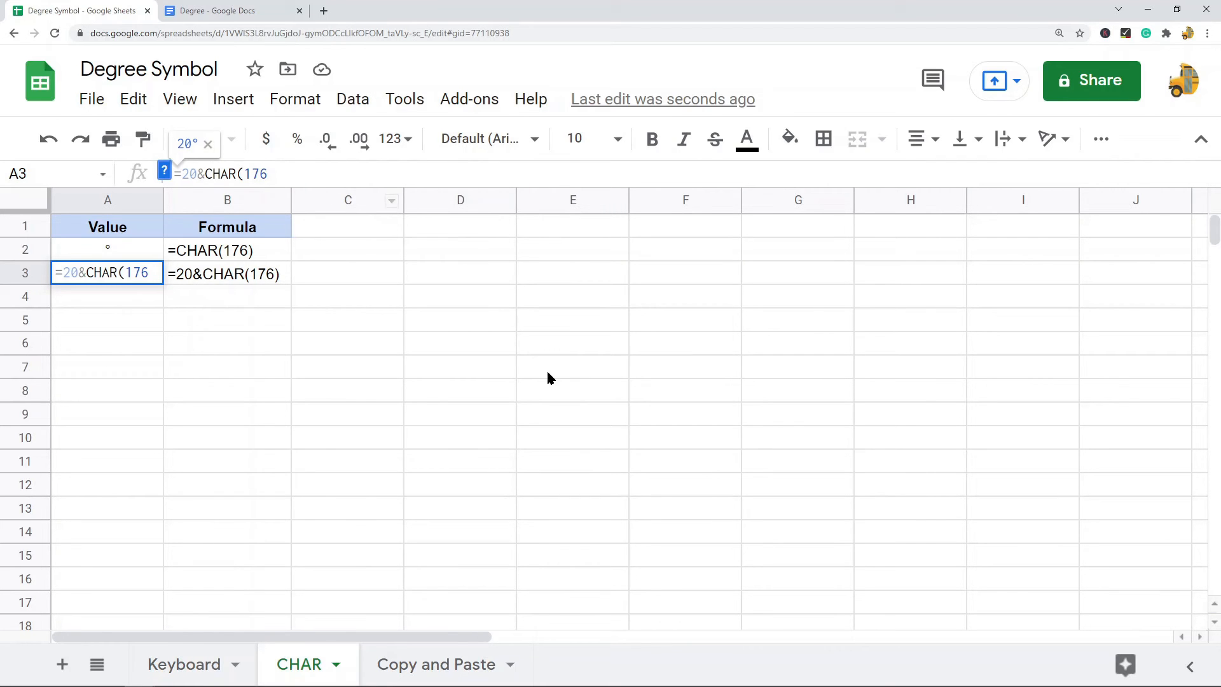
{"action": "key", "text": "Enter"}
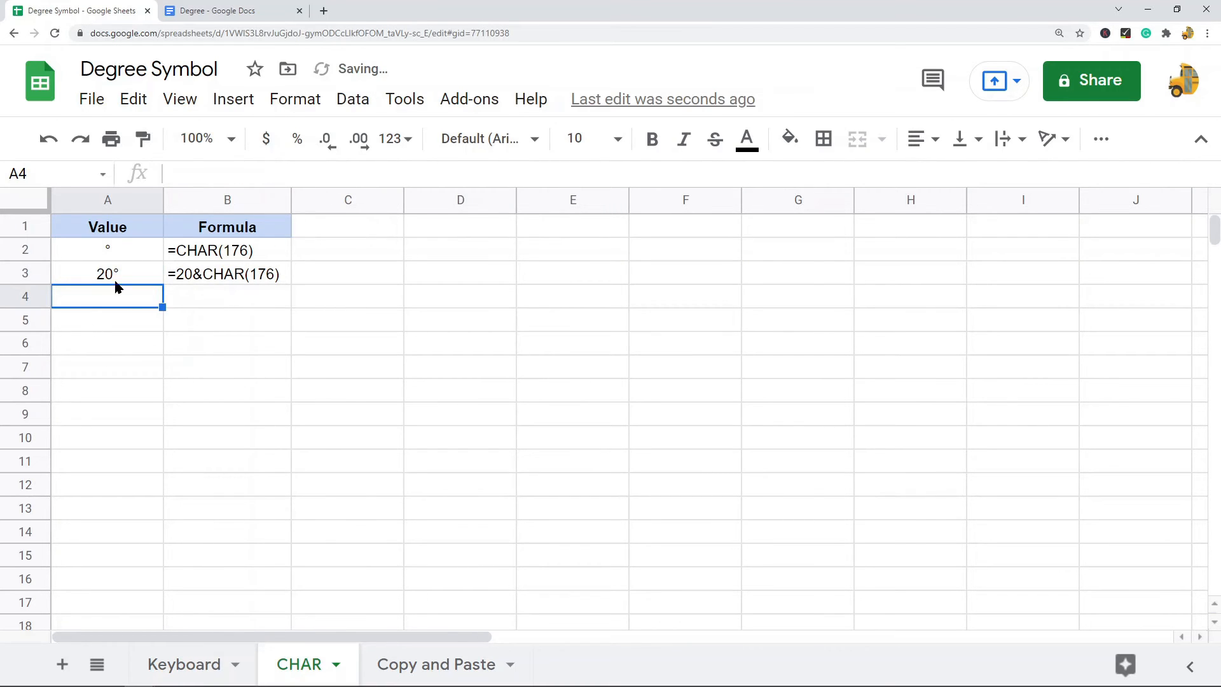
{"action": "left_click", "coordinate": [107, 273]}
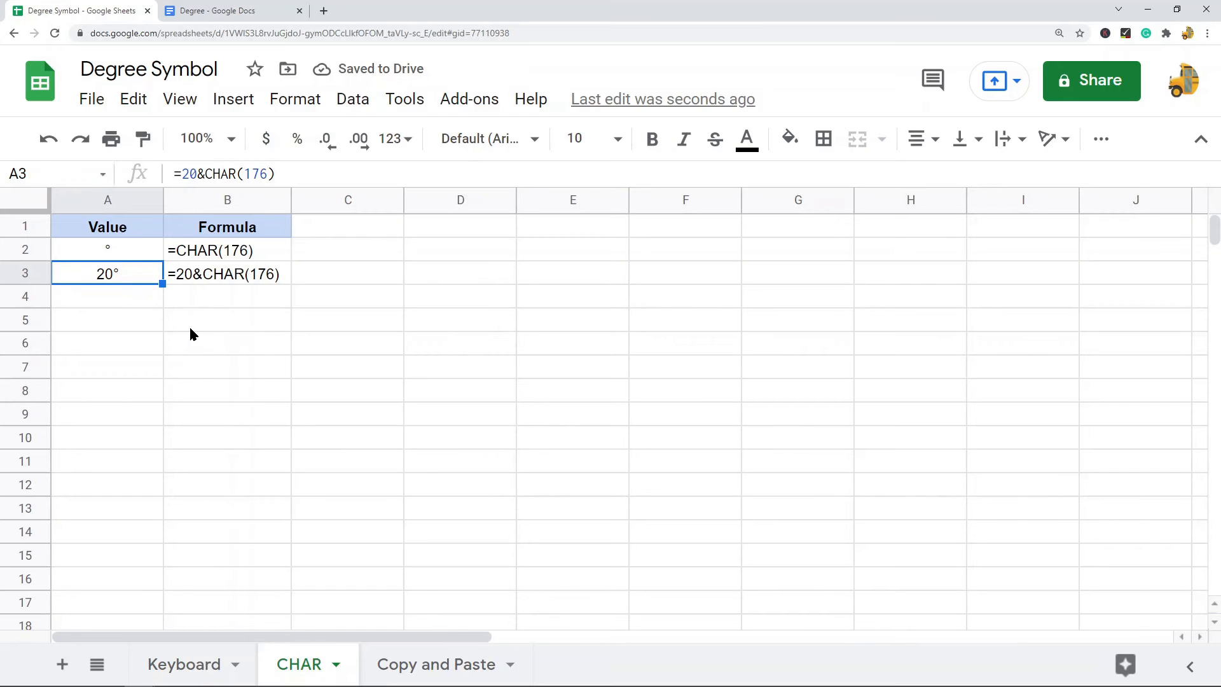
{"action": "mouse_move", "coordinate": [473, 310]}
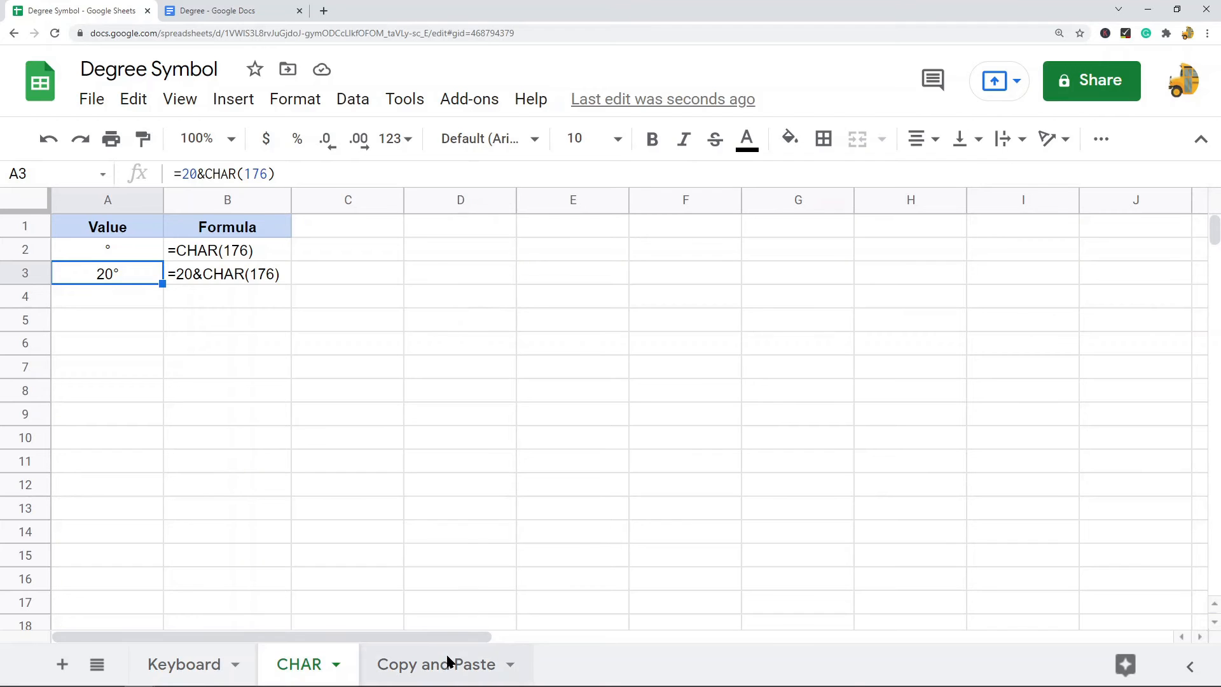
Switch from the CHAR sheet to the blank Copy and Paste sheet.
{"action": "left_click", "coordinate": [436, 663]}
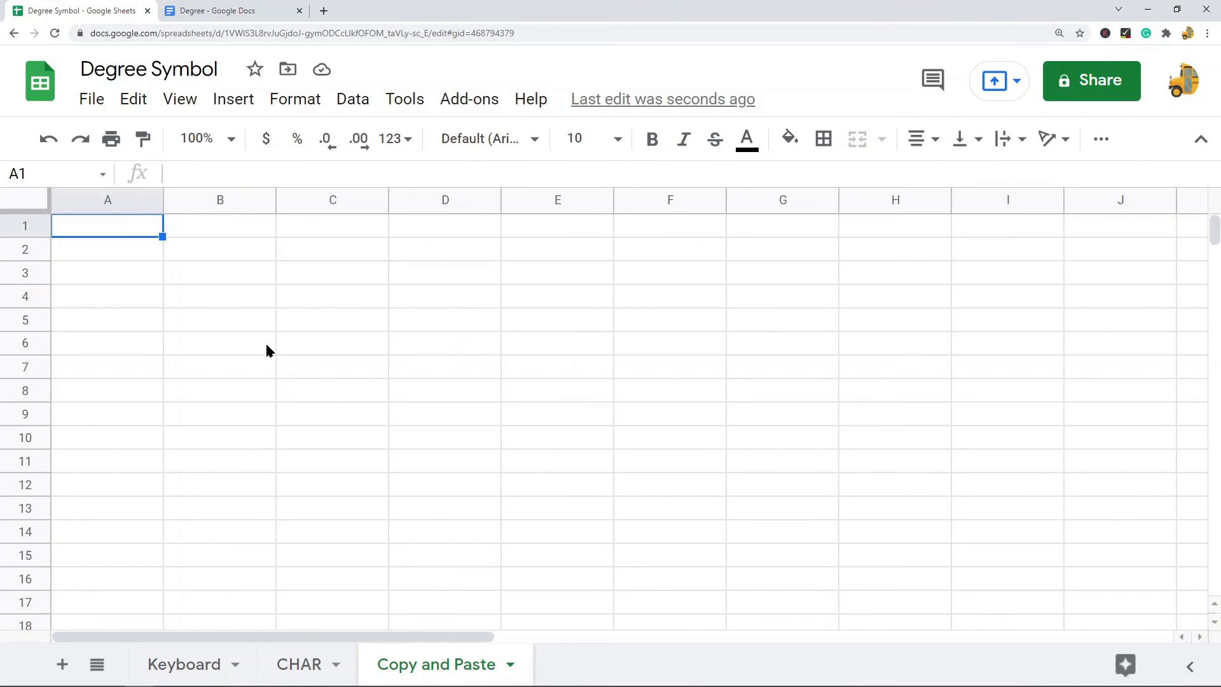
{"action": "scroll", "scroll_direction": "down", "scroll_amount": 3}
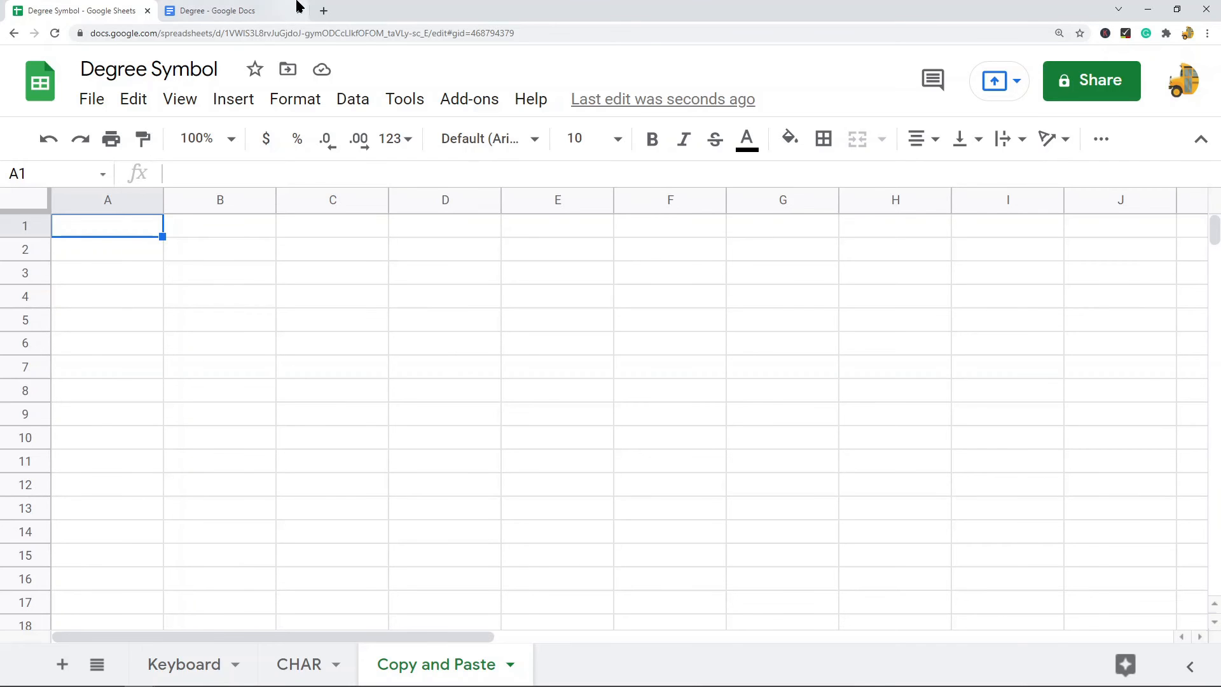
Copy the degree symbol from the Degree document in Google Docs.
{"action": "left_click", "coordinate": [217, 11]}
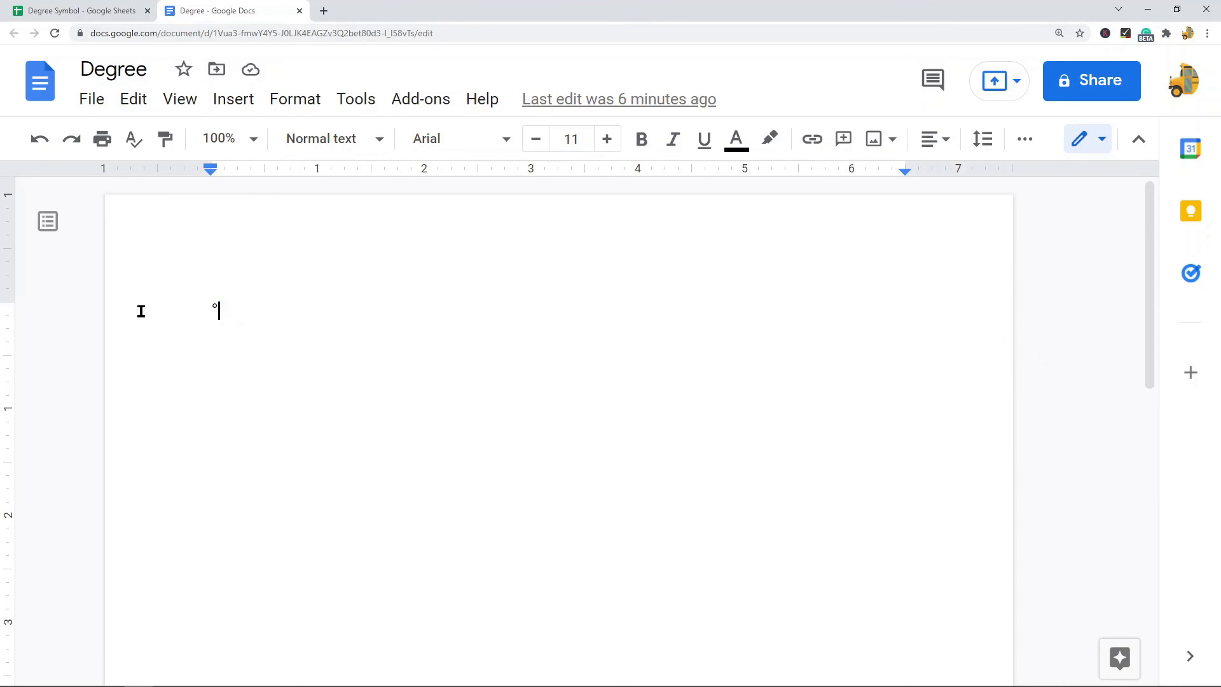
{"action": "double_click", "coordinate": [215, 309]}
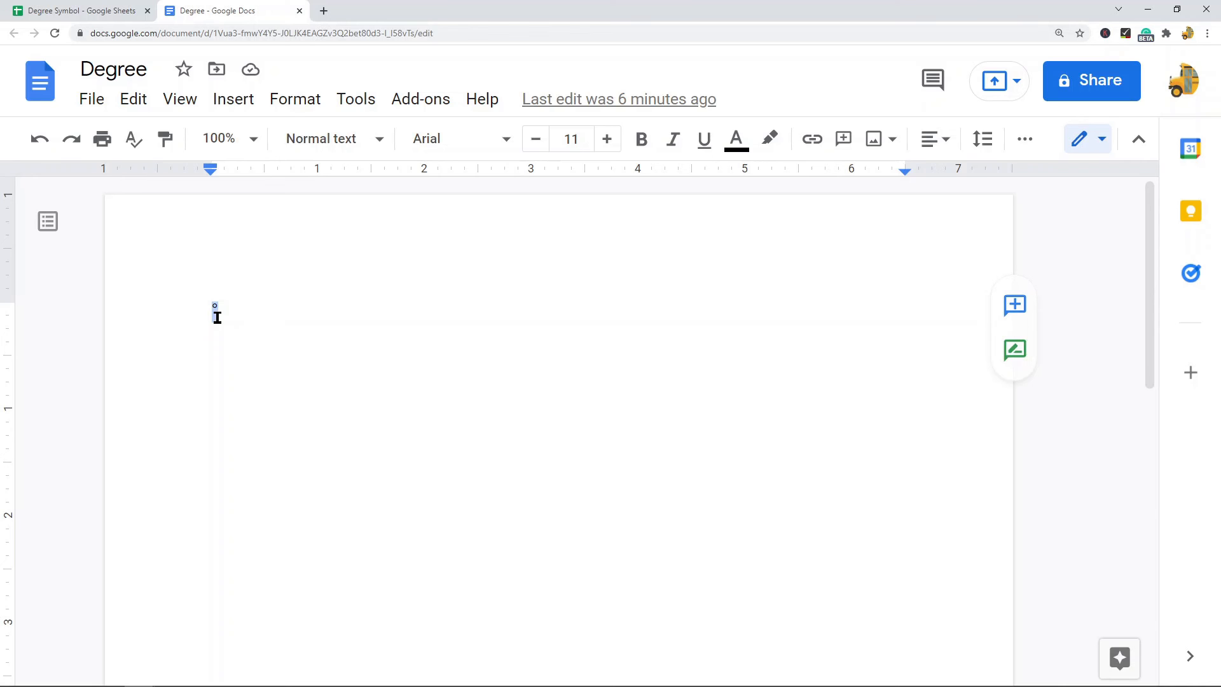
{"action": "right_click", "coordinate": [215, 314]}
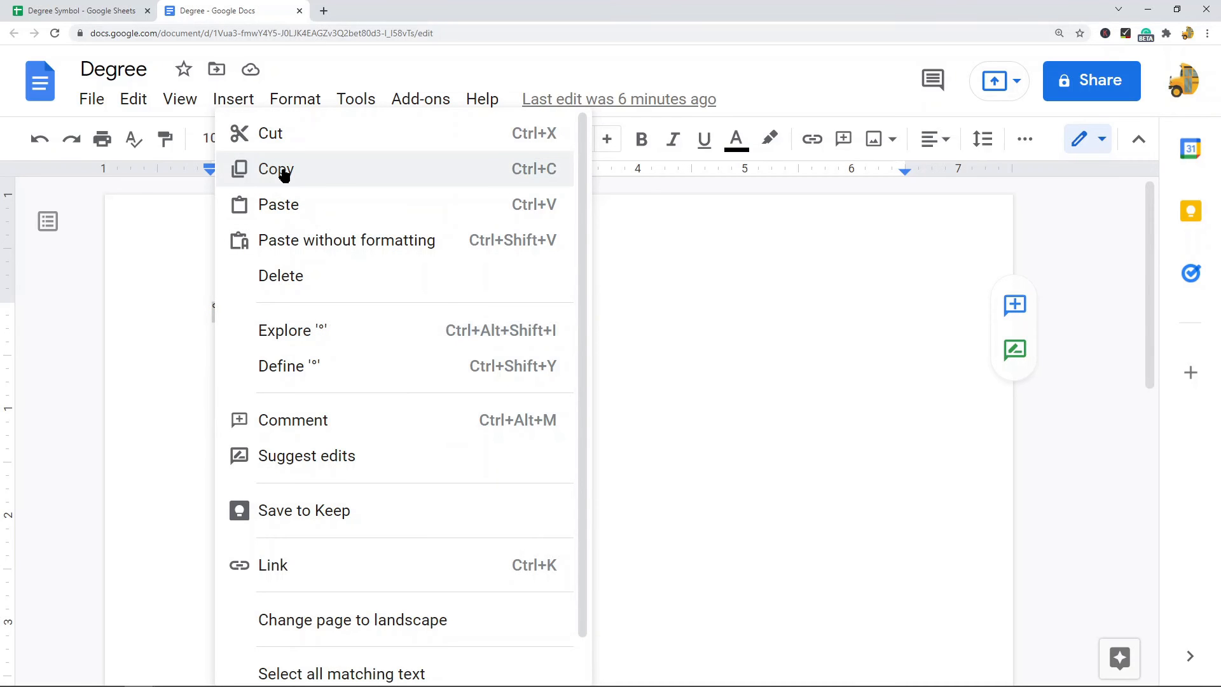
{"action": "left_click", "coordinate": [70, 10]}
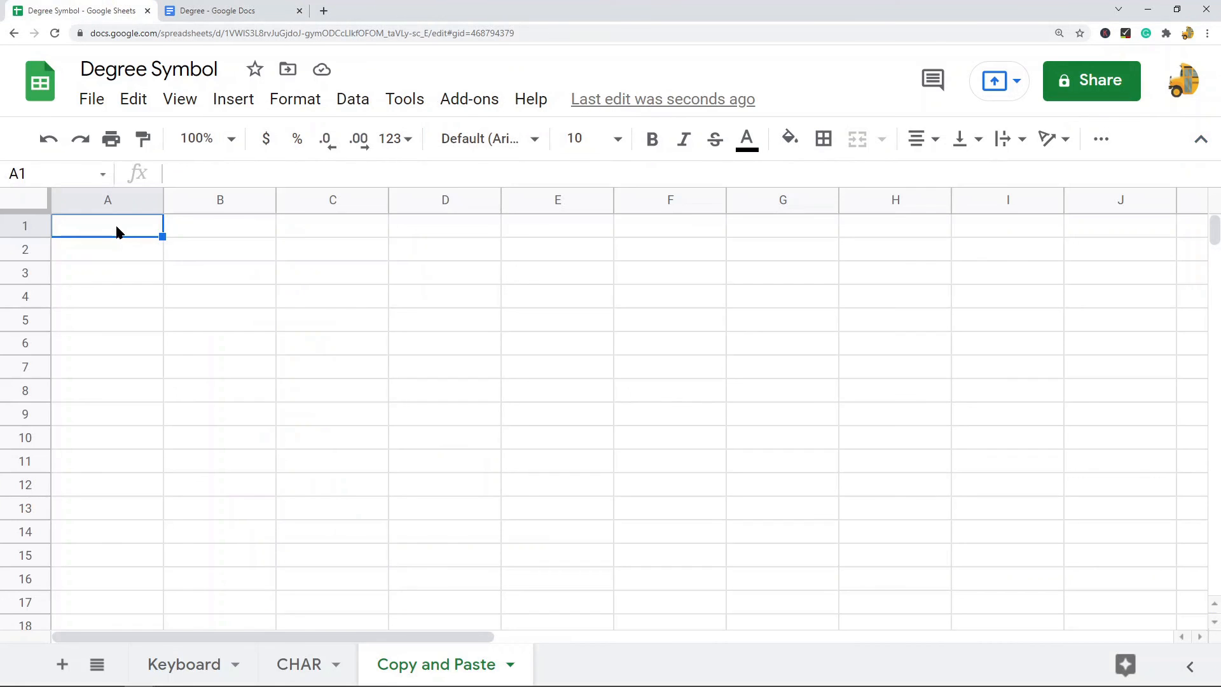
Paste the copied degree symbol into A1 using Edit > Paste.
{"action": "left_click", "coordinate": [134, 98]}
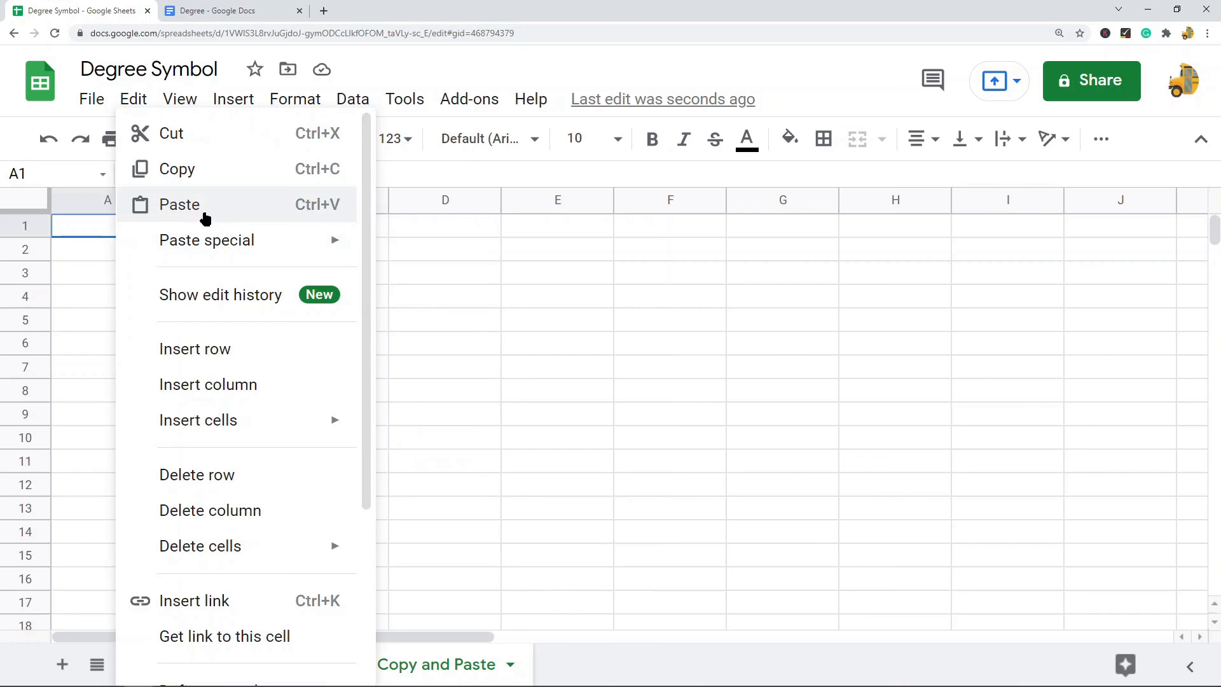
{"action": "left_click", "coordinate": [178, 205]}
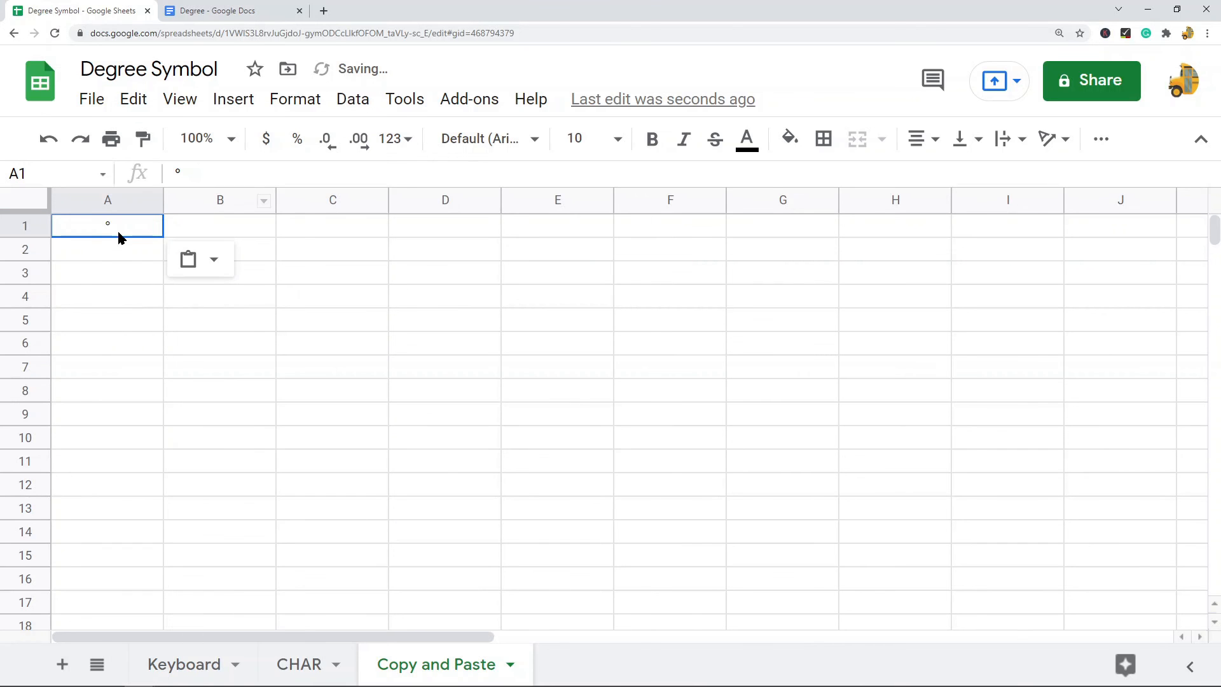